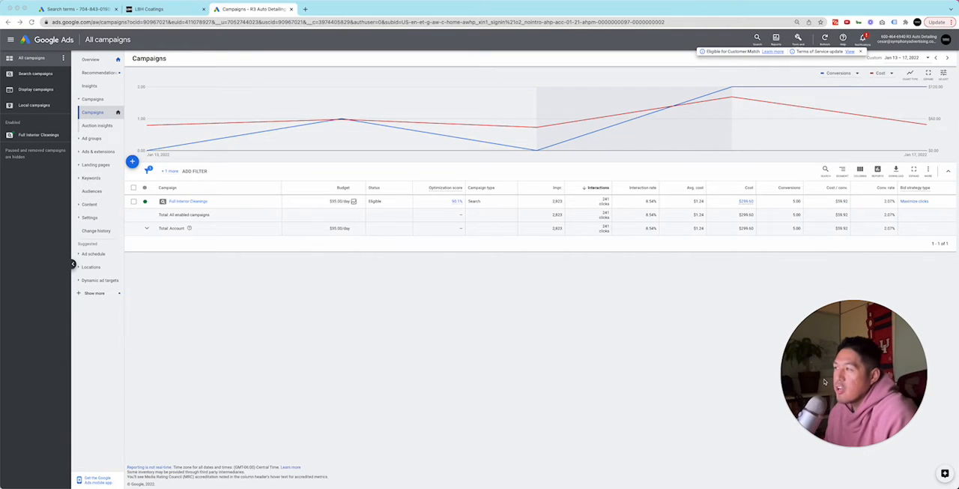
{"action": "mouse_move", "coordinate": [545, 114]}
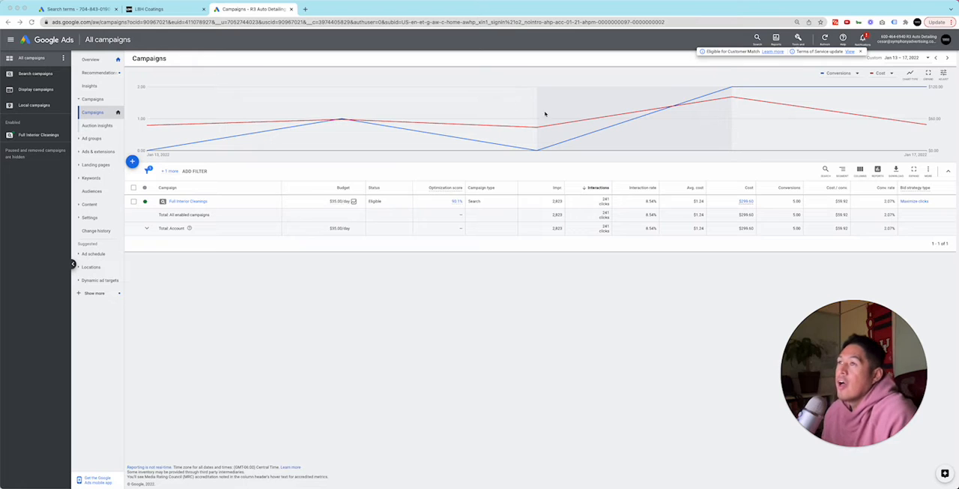
{"action": "mouse_move", "coordinate": [728, 79]}
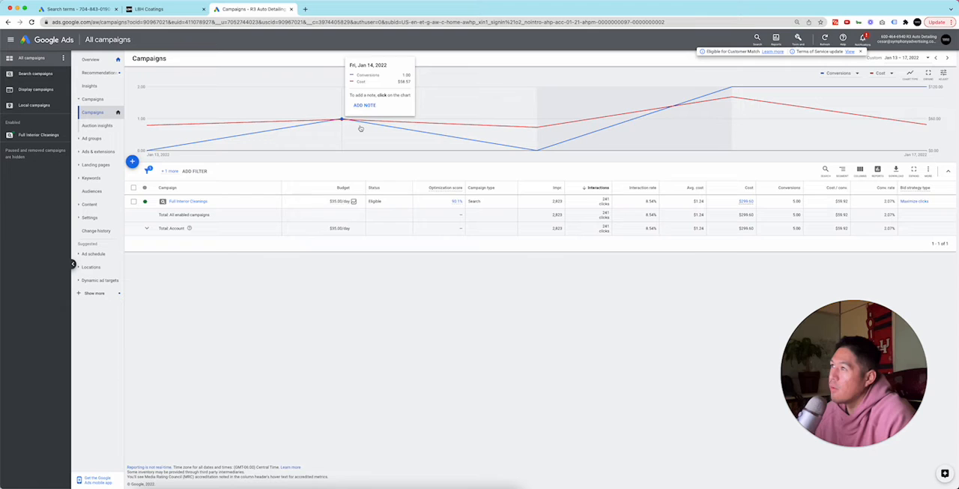
{"action": "mouse_move", "coordinate": [353, 125]}
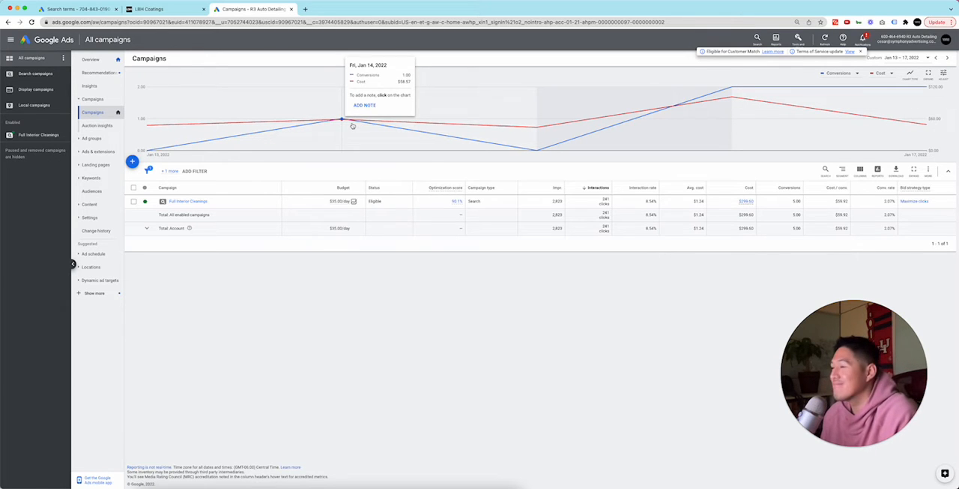
{"action": "mouse_move", "coordinate": [350, 123]}
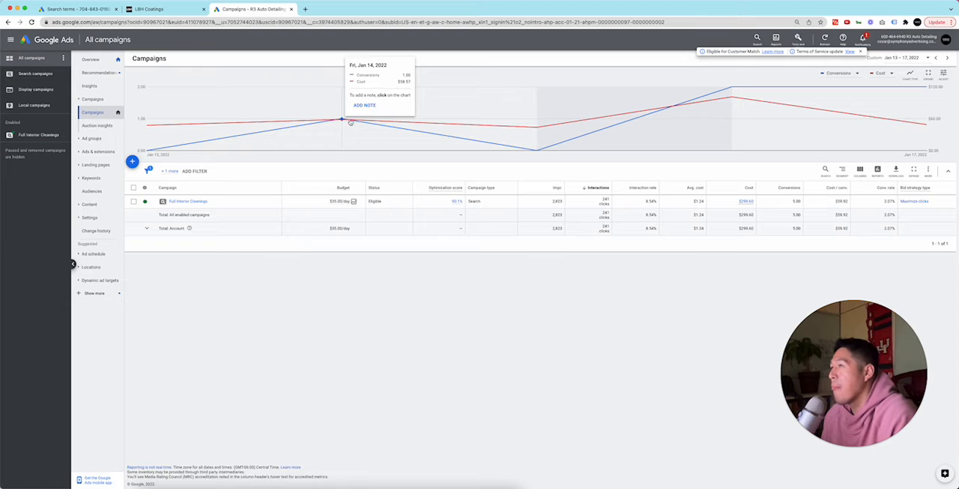
{"action": "mouse_move", "coordinate": [536, 127]}
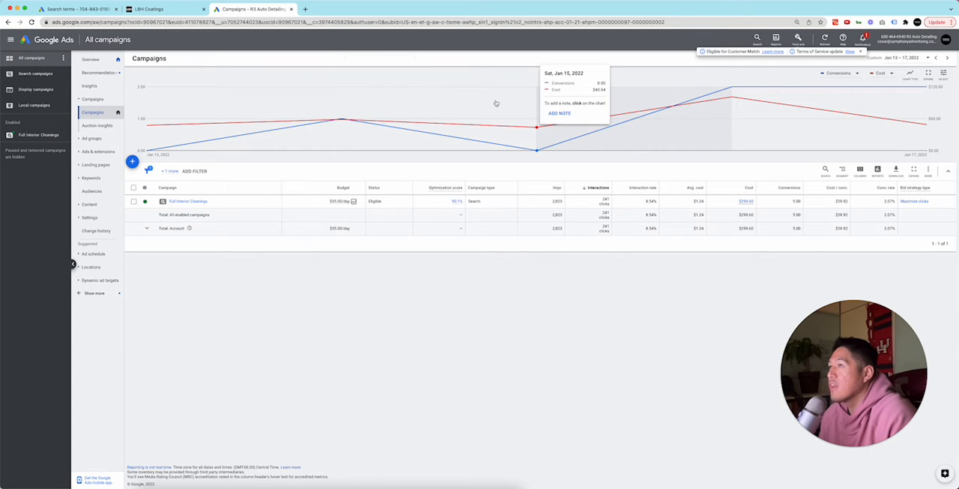
{"action": "mouse_move", "coordinate": [542, 111]}
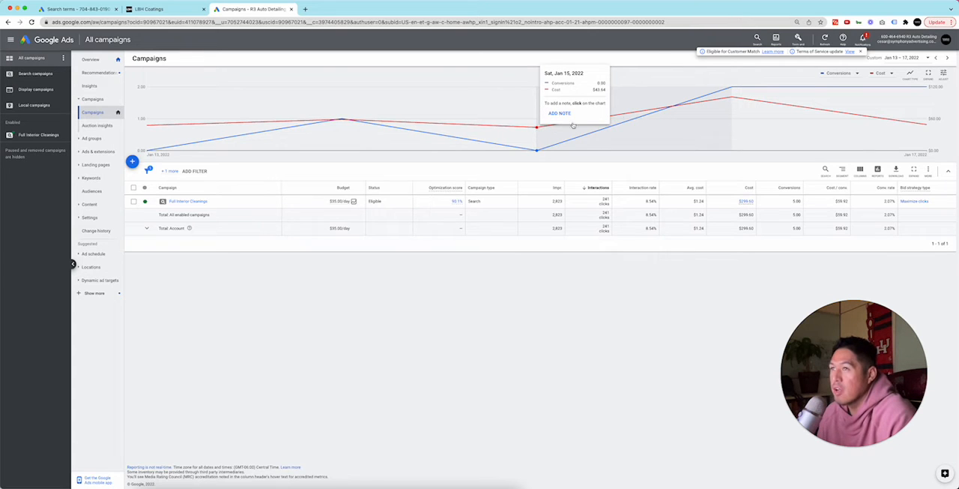
{"action": "mouse_move", "coordinate": [733, 96]}
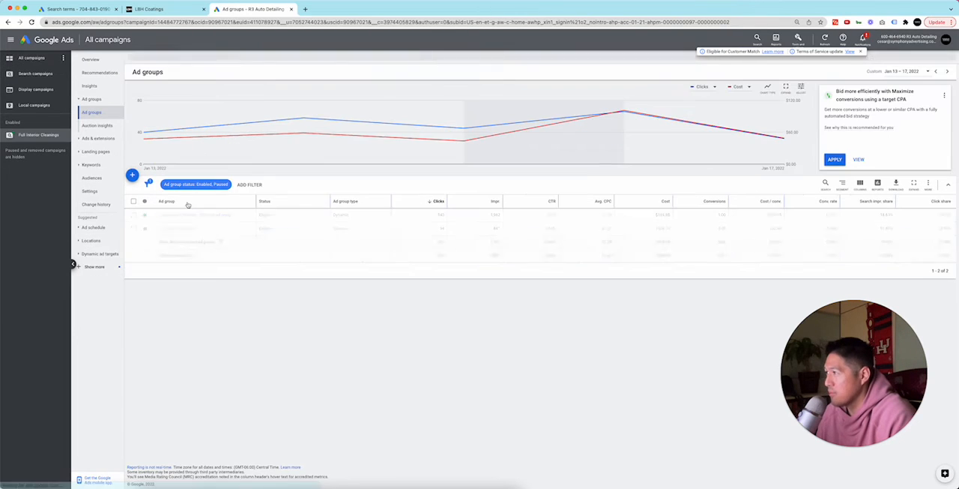
Review the campaign's search keywords, then scroll through the search terms report.
{"action": "left_click", "coordinate": [38, 135]}
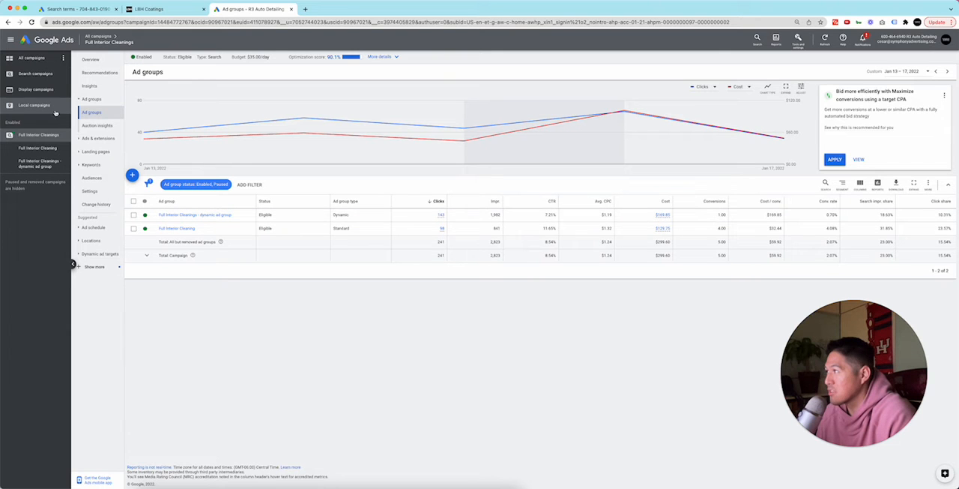
{"action": "left_click", "coordinate": [97, 152]}
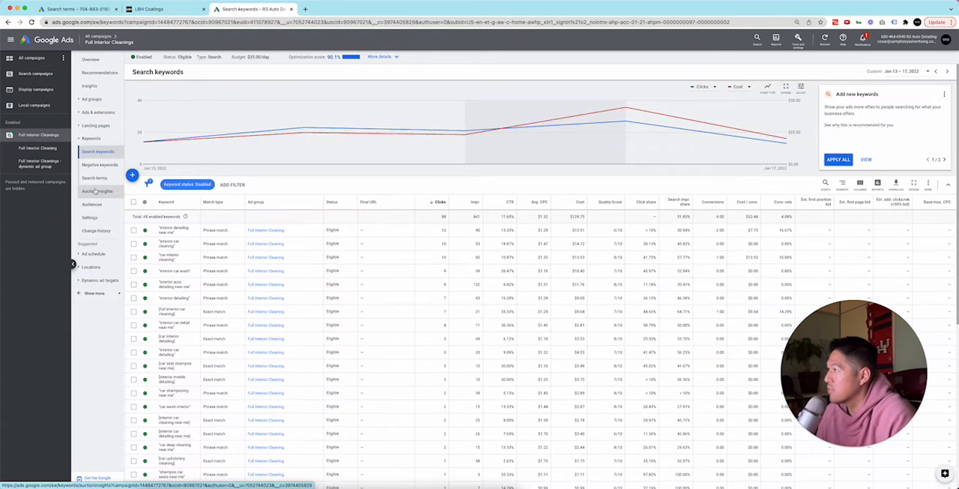
{"action": "left_click", "coordinate": [95, 178]}
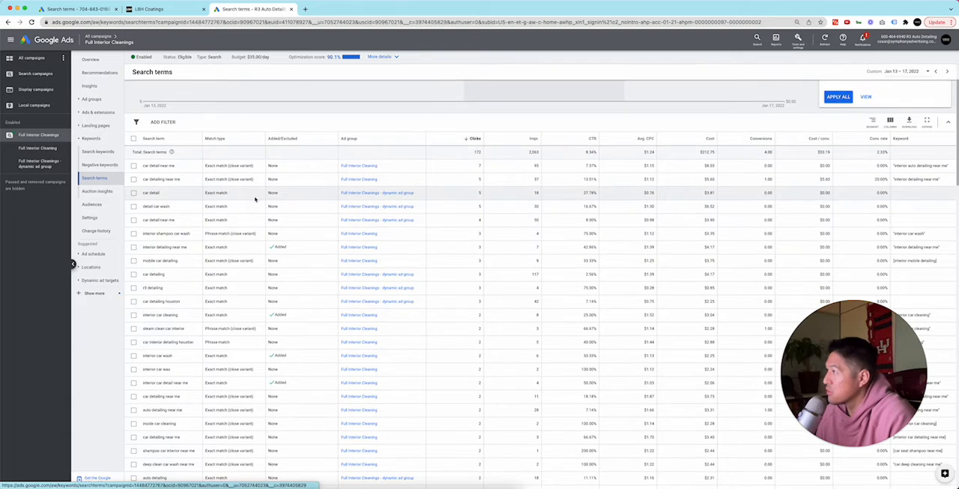
{"action": "scroll", "scroll_direction": "down", "scroll_amount": 3}
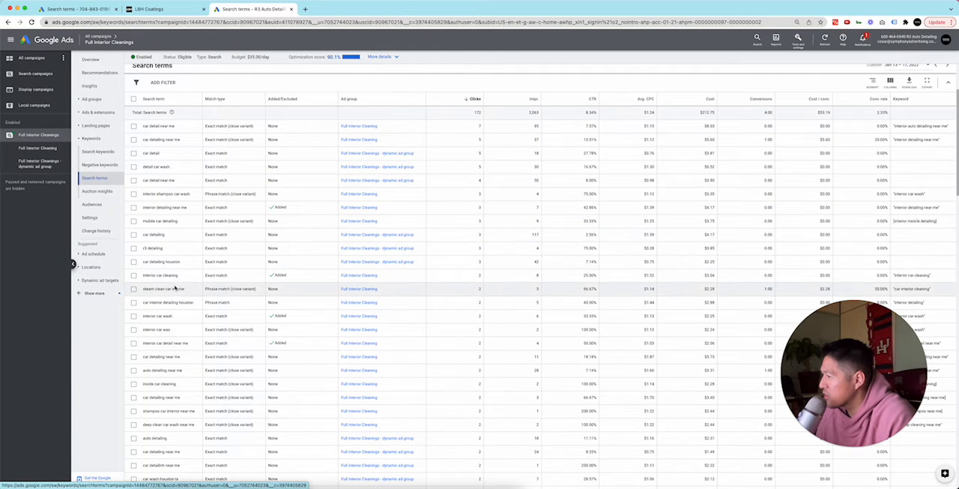
{"action": "scroll", "scroll_direction": "down", "scroll_amount": 3}
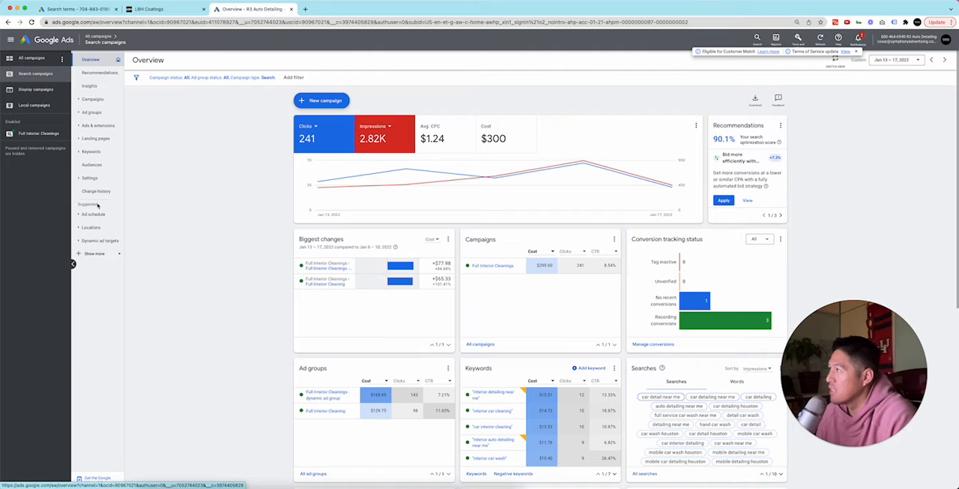
Open the Paint Correction campaign from the full list of search campaigns.
{"action": "left_click", "coordinate": [92, 112]}
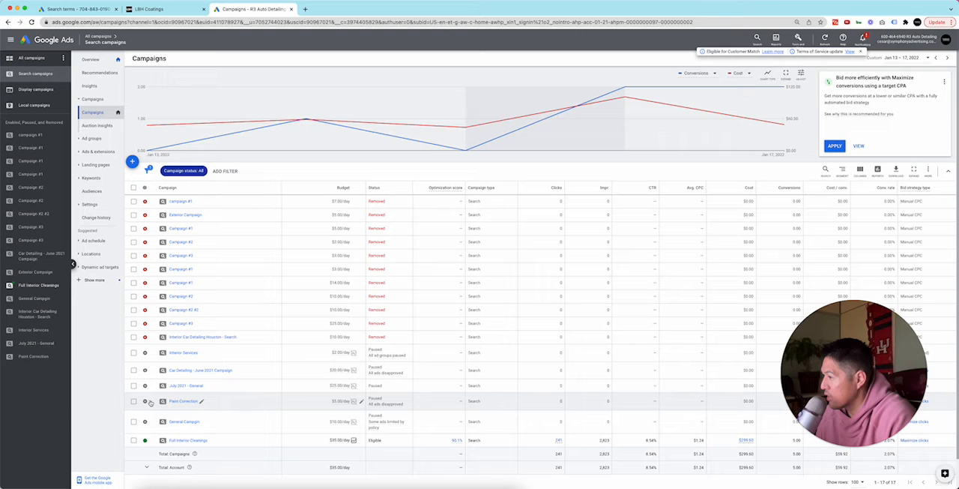
{"action": "left_click", "coordinate": [144, 401]}
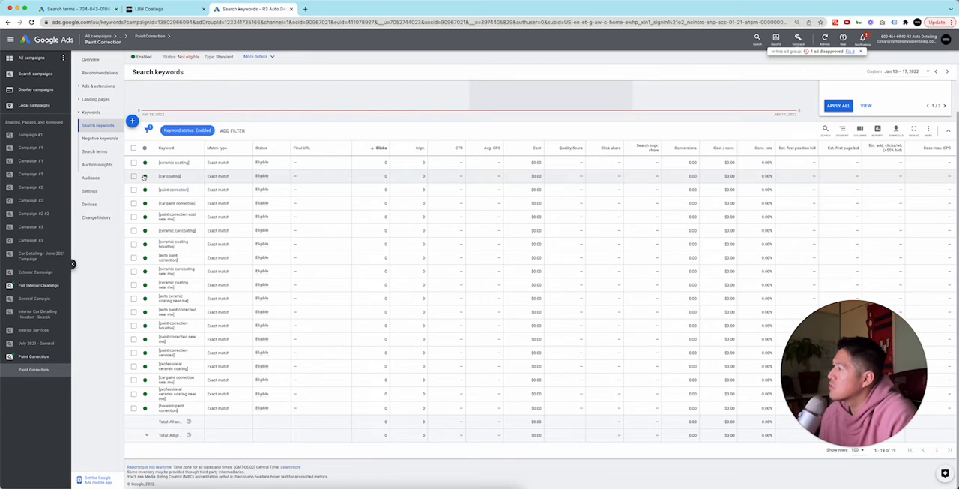
Select all 19 Paint Correction keywords and view the bulk Edit options.
{"action": "left_click", "coordinate": [133, 147]}
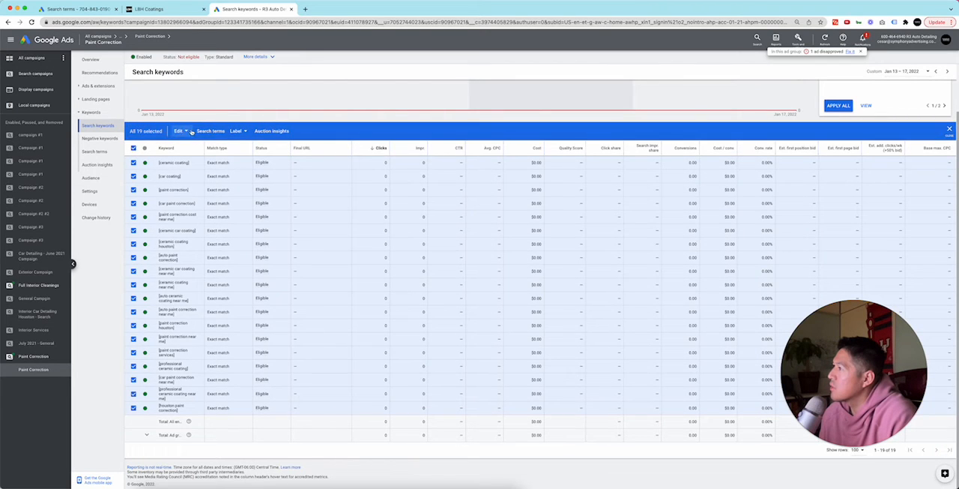
{"action": "left_click", "coordinate": [179, 130]}
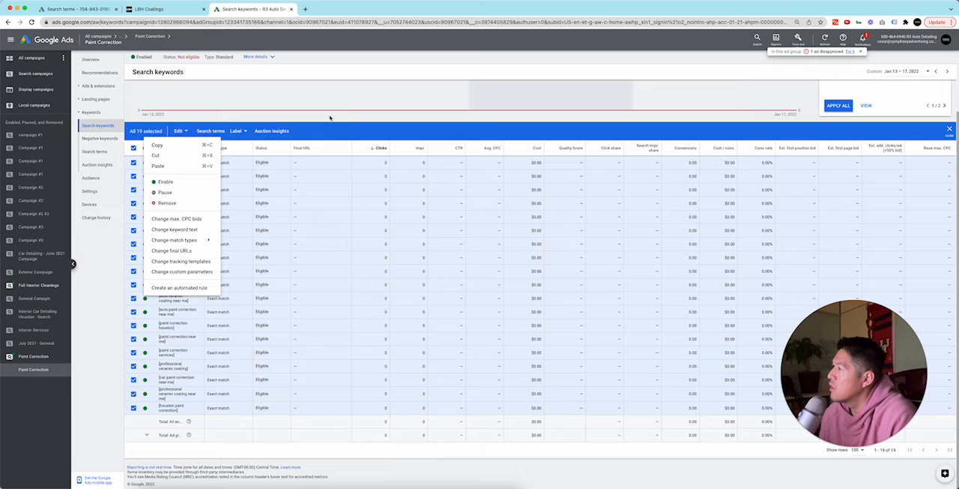
{"action": "mouse_move", "coordinate": [93, 287]}
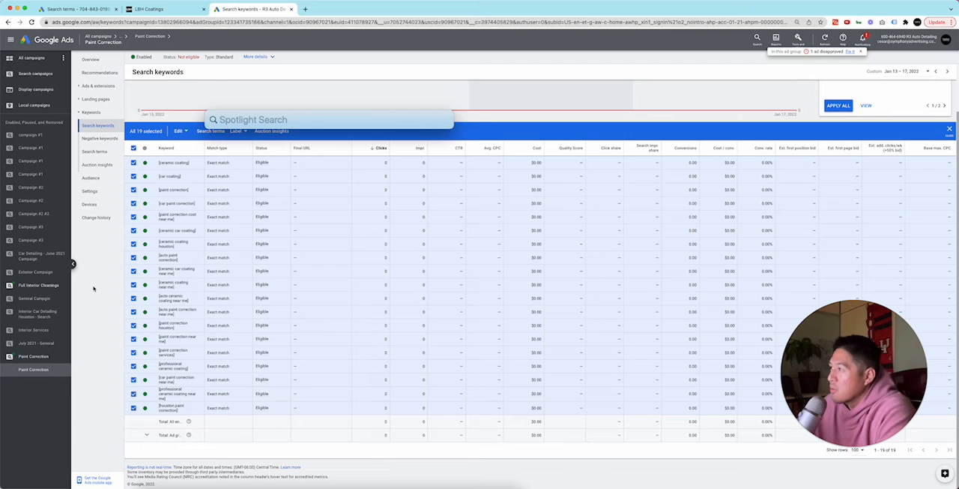
Launch Google Ads Editor and download the R3 Auto Detailing account.
{"action": "type", "text": "google ads Editor"}
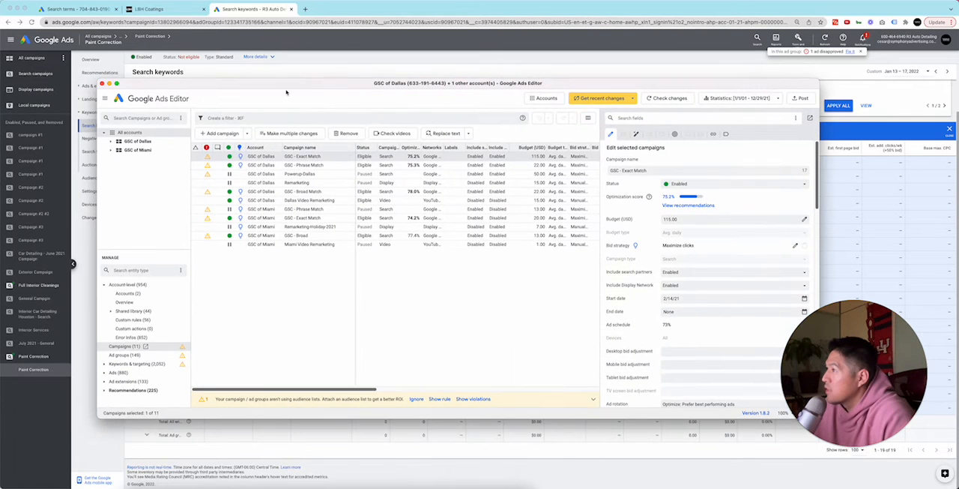
{"action": "mouse_move", "coordinate": [420, 104]}
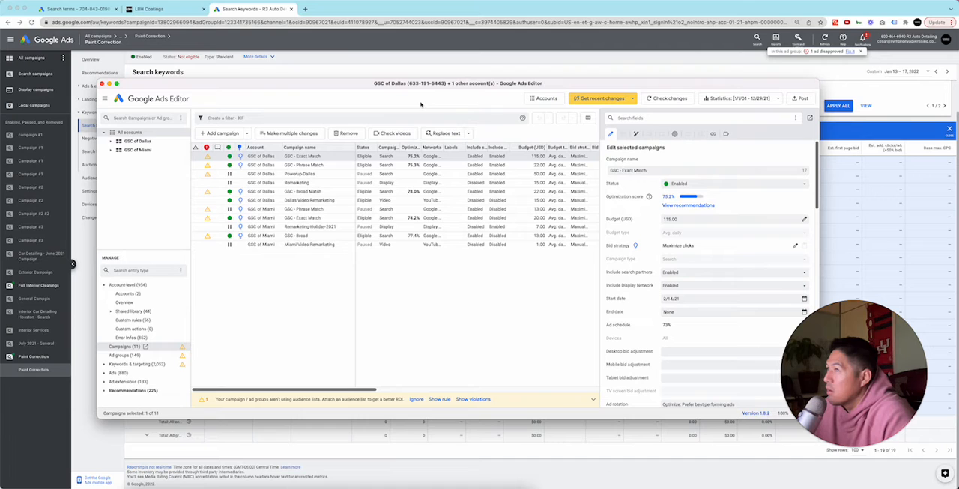
{"action": "left_click", "coordinate": [544, 98]}
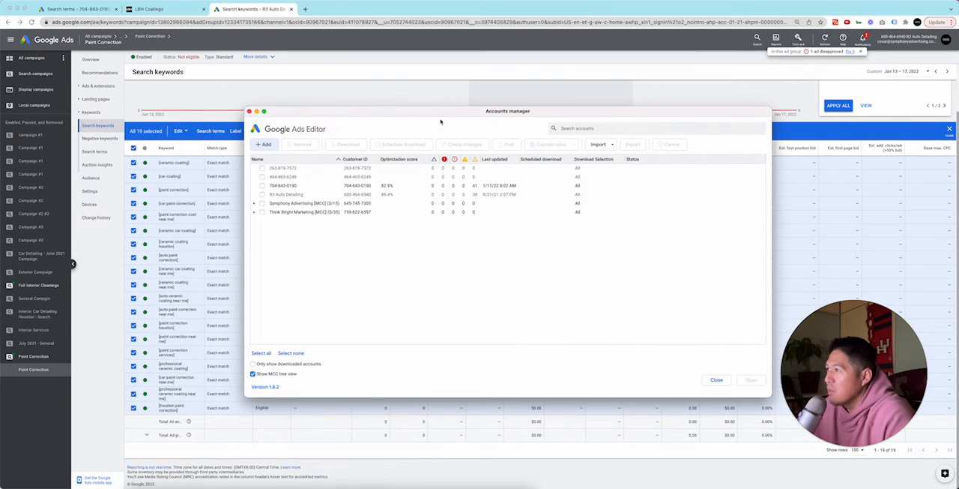
{"action": "left_click", "coordinate": [262, 194]}
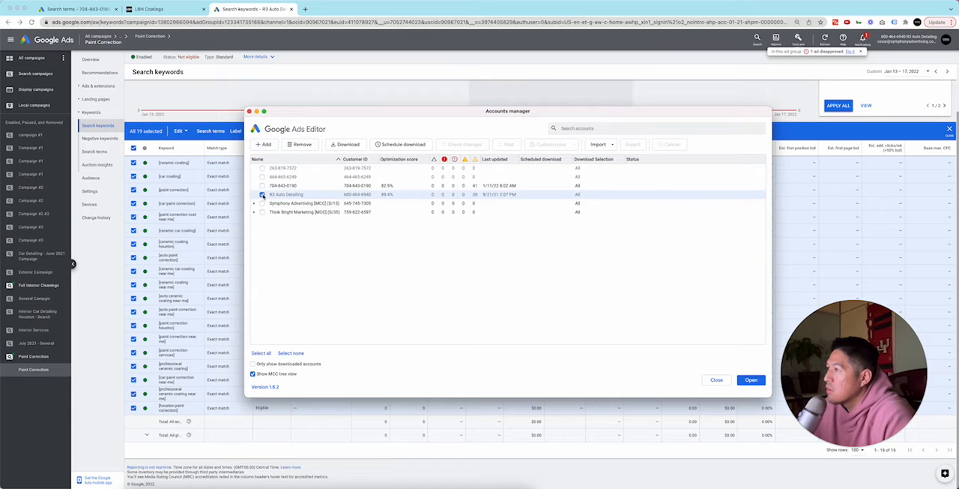
{"action": "left_click", "coordinate": [262, 194]}
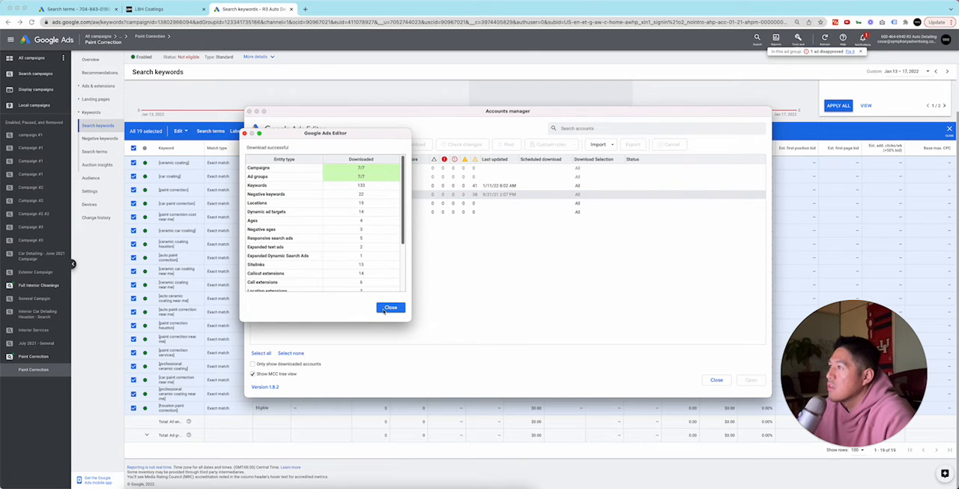
{"action": "left_click", "coordinate": [390, 307]}
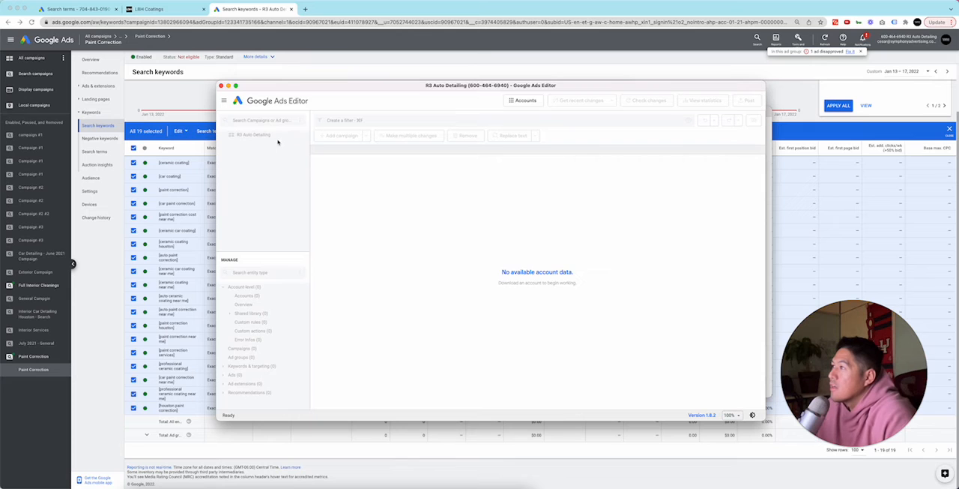
{"action": "mouse_move", "coordinate": [536, 284]}
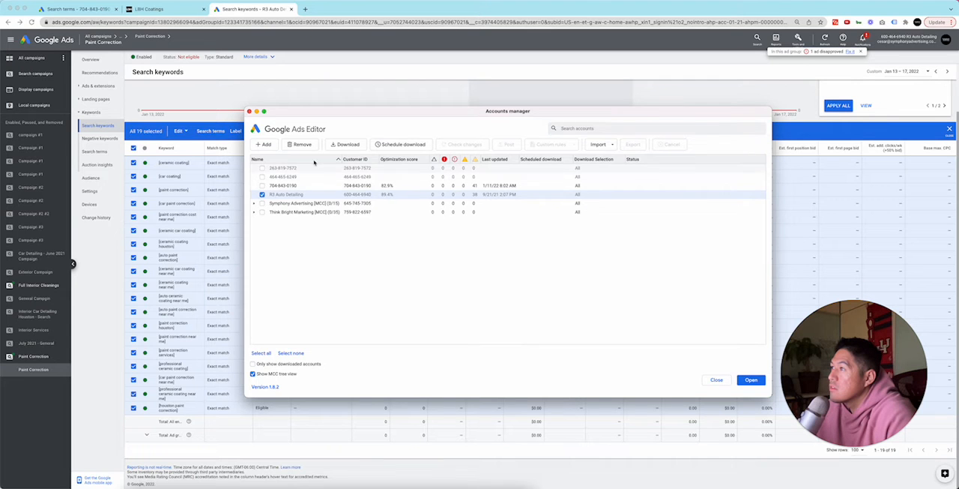
Download all campaigns and all item types for R3 Auto Detailing.
{"action": "left_click", "coordinate": [346, 144]}
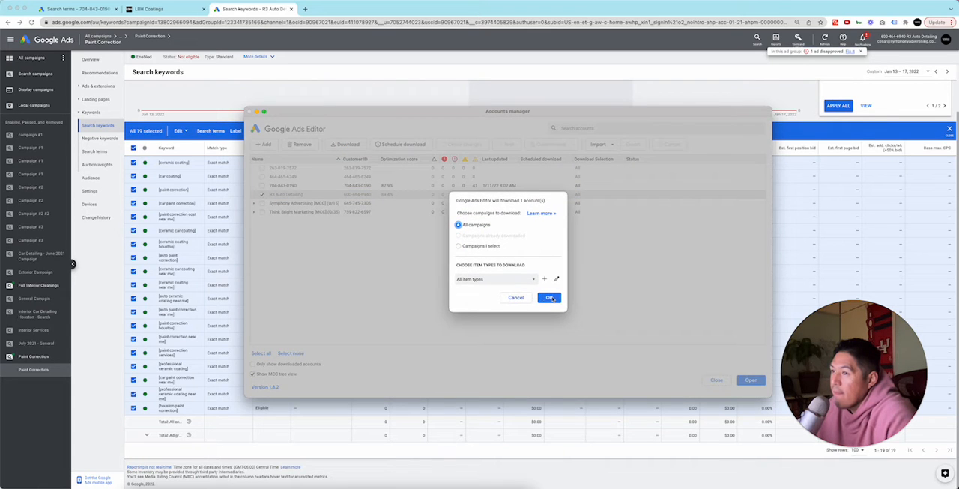
{"action": "left_click", "coordinate": [550, 297]}
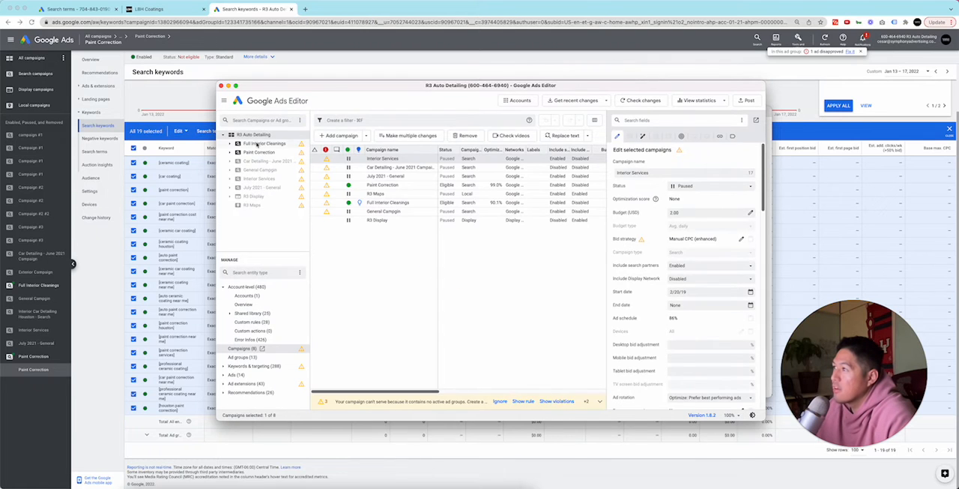
Show the Paint Correction campaign's keywords and keep them as exact match.
{"action": "left_click", "coordinate": [259, 152]}
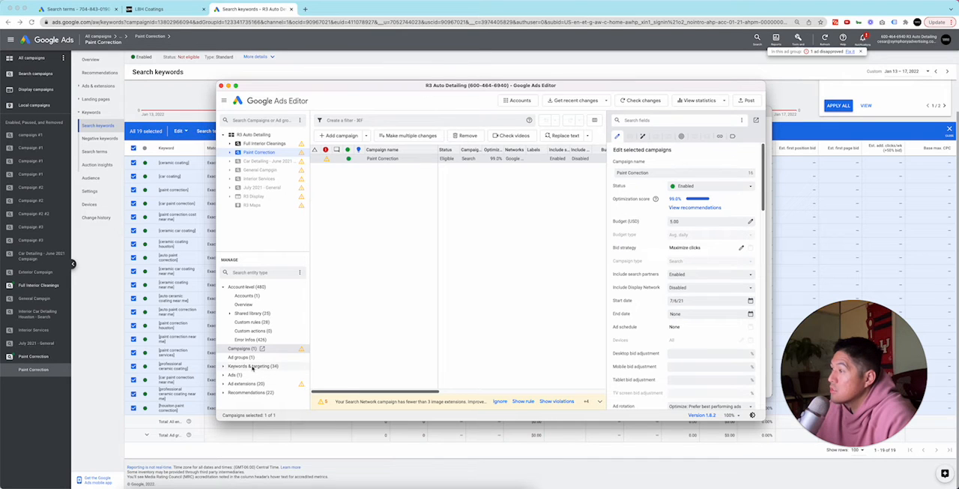
{"action": "left_click", "coordinate": [238, 357]}
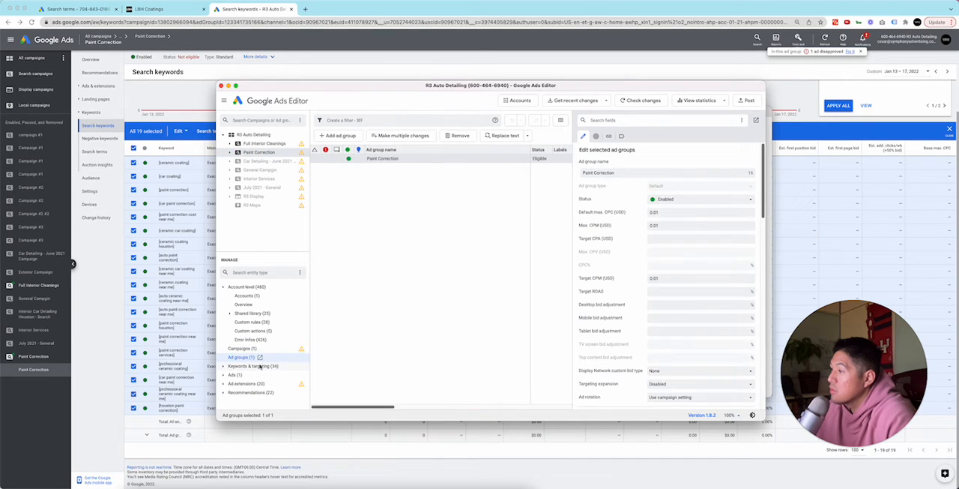
{"action": "left_click", "coordinate": [240, 375]}
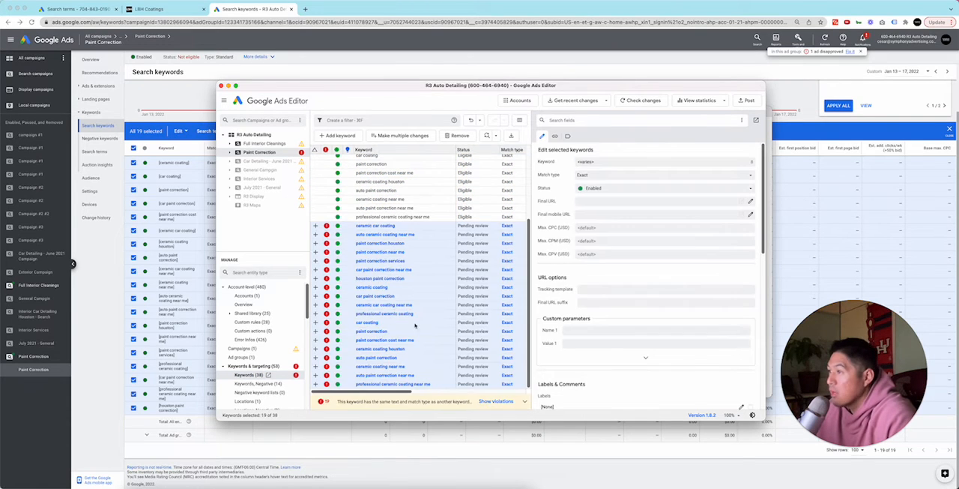
{"action": "left_click", "coordinate": [662, 174]}
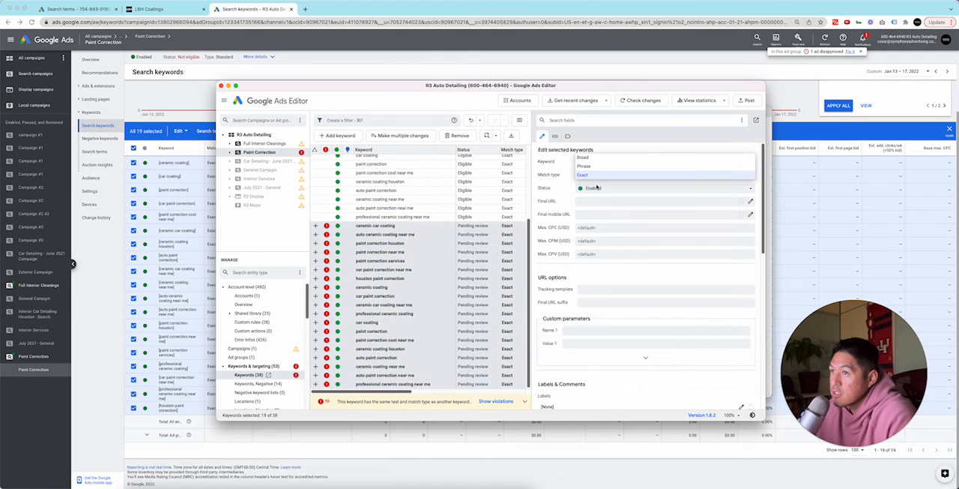
{"action": "left_click", "coordinate": [584, 166]}
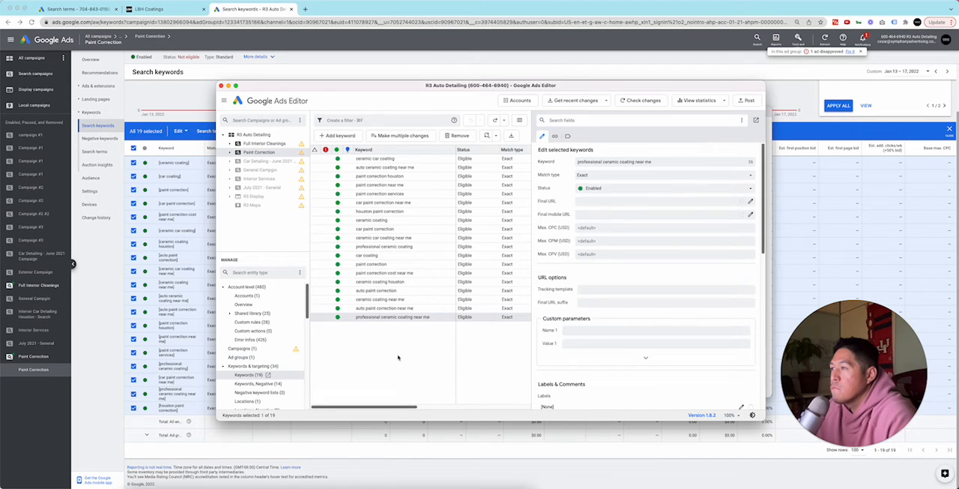
{"action": "mouse_move", "coordinate": [259, 152]}
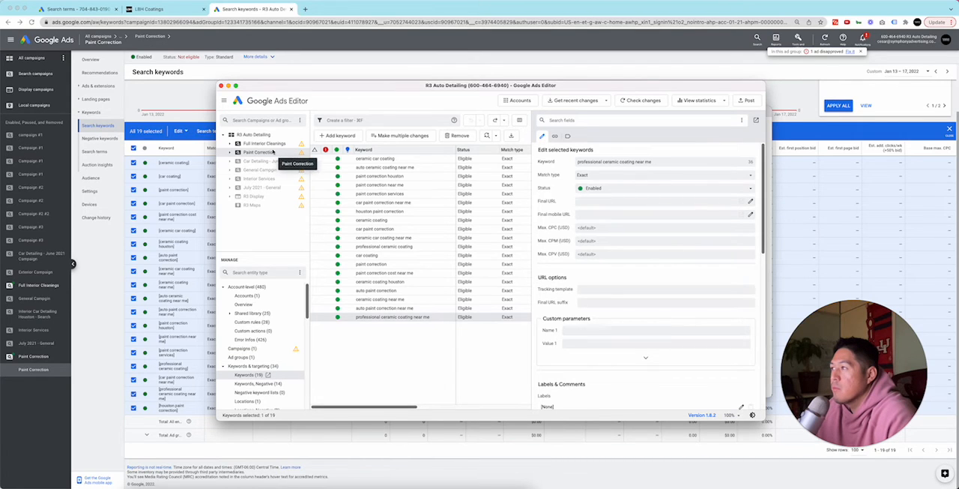
Rename the campaign to 'Paint Correction - Exact' and copy it for duplication.
{"action": "left_click", "coordinate": [260, 153]}
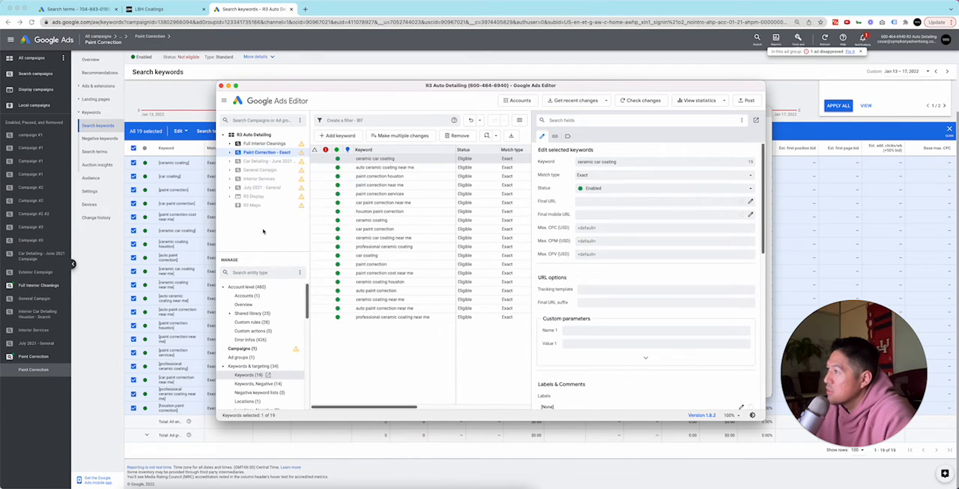
{"action": "right_click", "coordinate": [259, 152]}
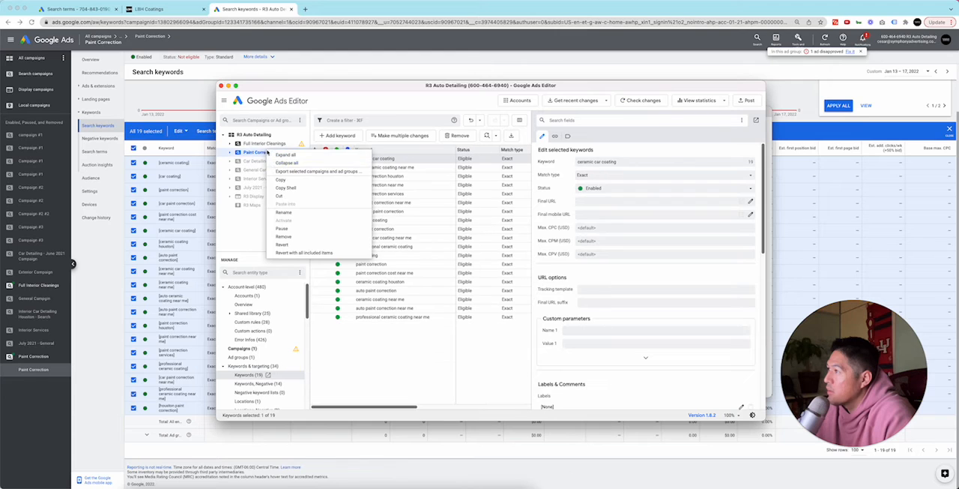
{"action": "mouse_move", "coordinate": [244, 219]}
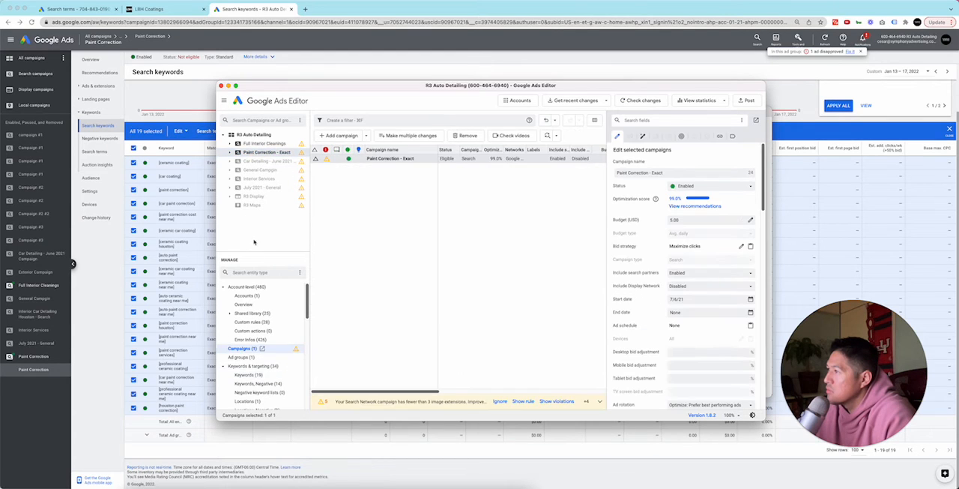
{"action": "right_click", "coordinate": [389, 158]}
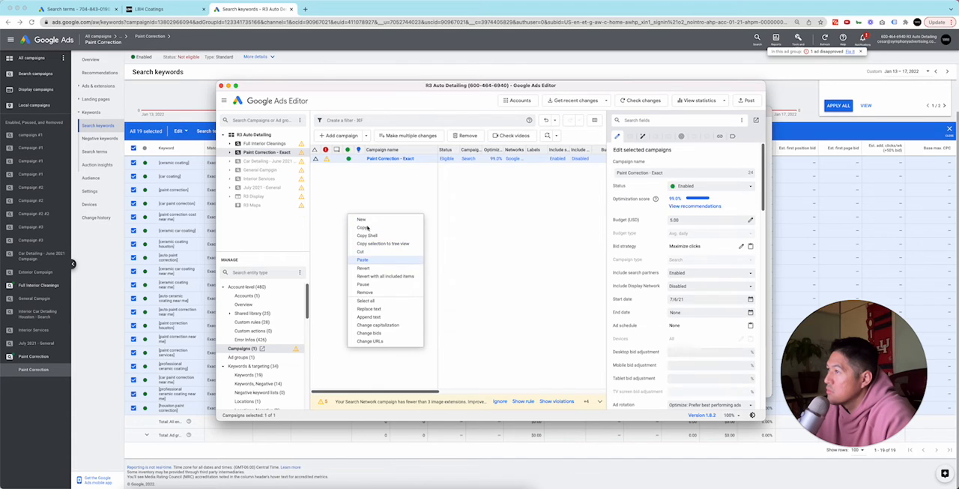
{"action": "left_click", "coordinate": [363, 259]}
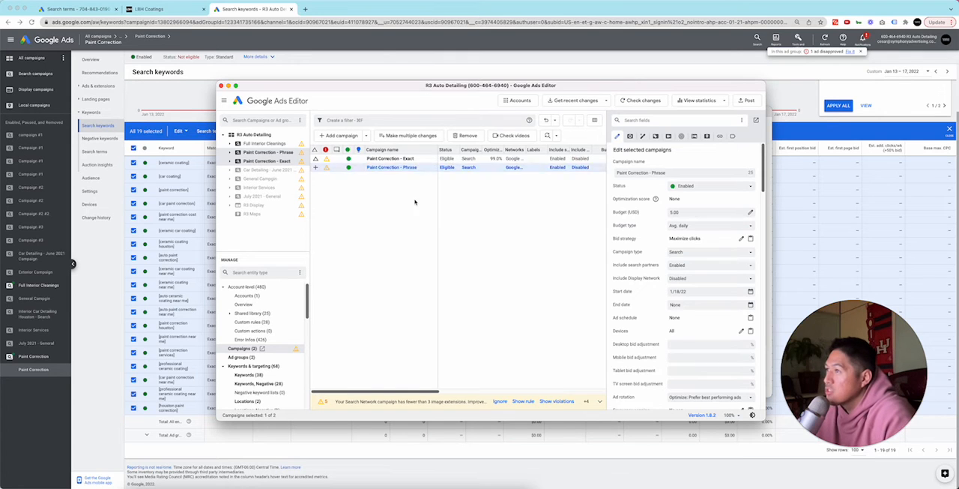
{"action": "mouse_move", "coordinate": [315, 336]}
{"action": "type", "text": "Paint Correction - Phr"}
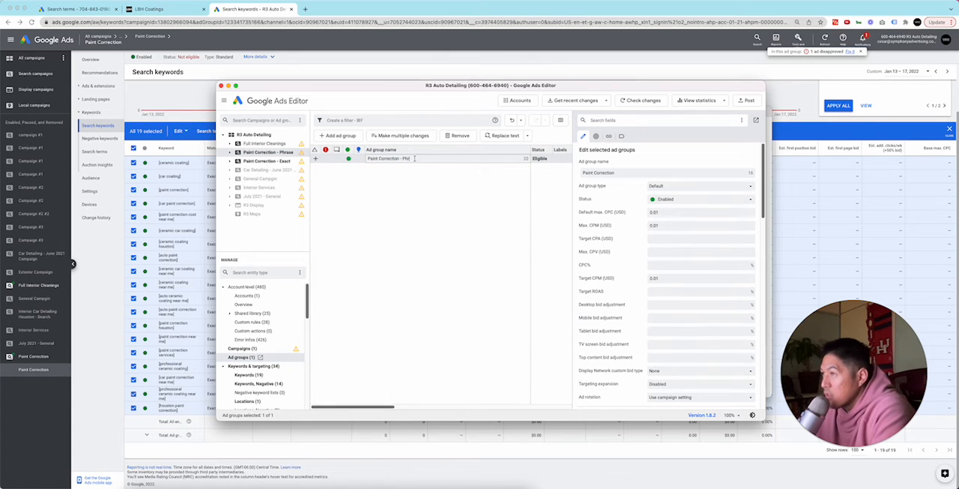
Set the Phrase campaign's 19 keywords to phrase match and view its responsive search ad.
{"action": "left_click", "coordinate": [240, 374]}
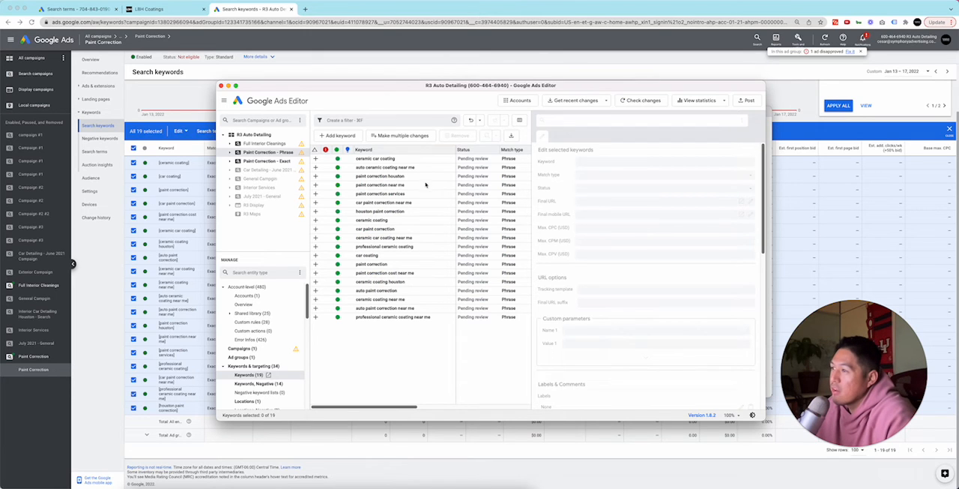
{"action": "left_click", "coordinate": [393, 317]}
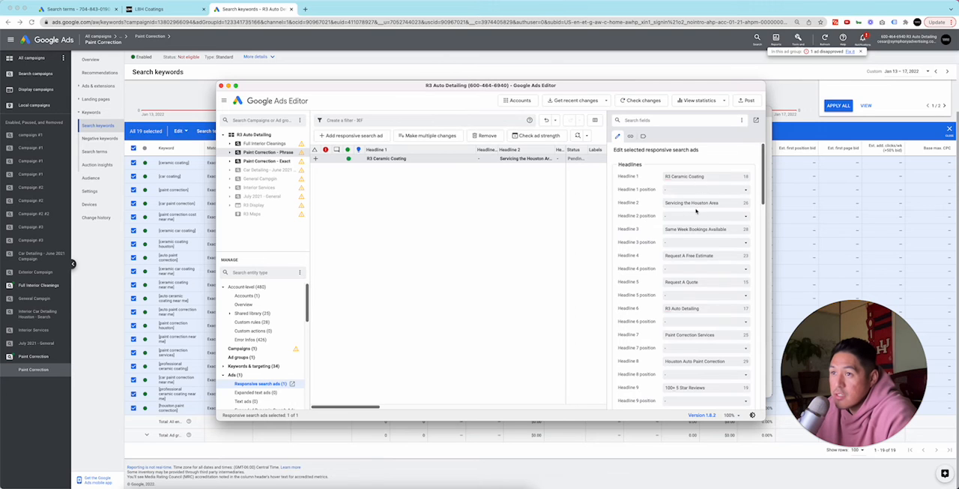
{"action": "scroll", "scroll_direction": "down", "scroll_amount": 3}
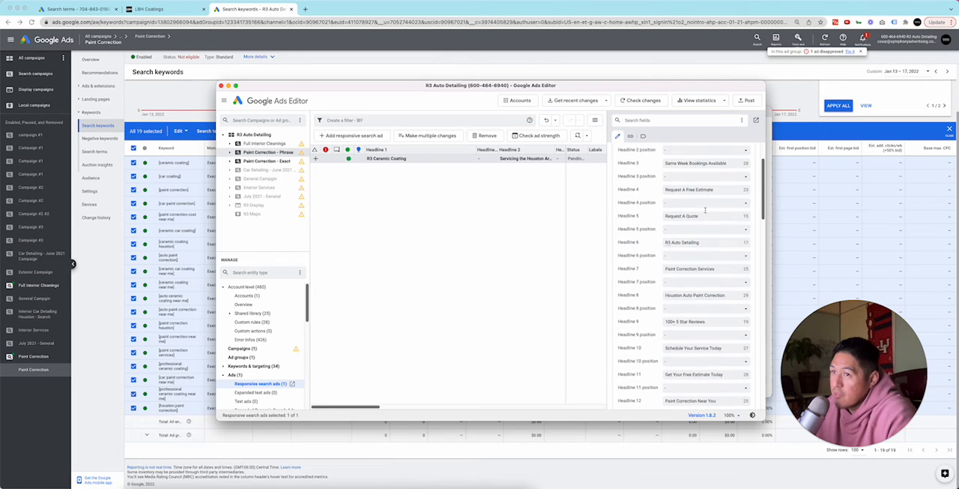
{"action": "scroll", "scroll_direction": "down", "scroll_amount": 3}
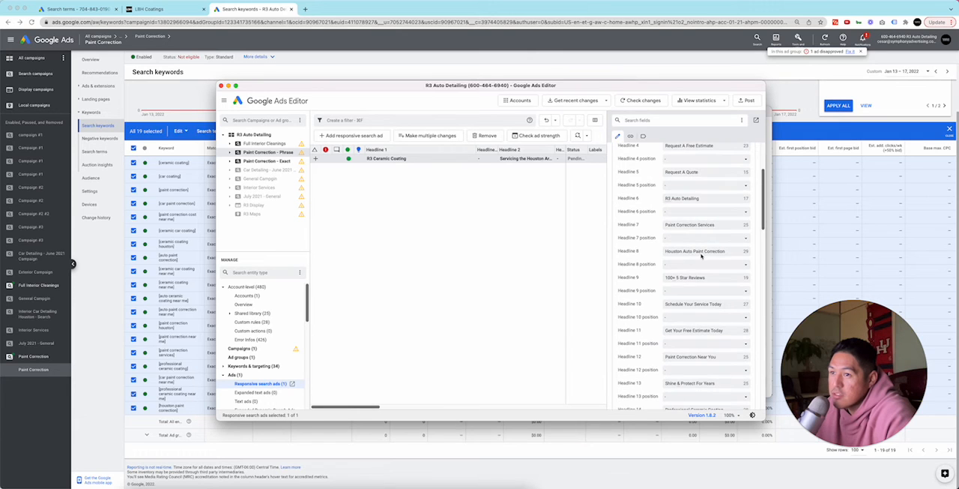
{"action": "scroll", "scroll_direction": "down", "scroll_amount": 3}
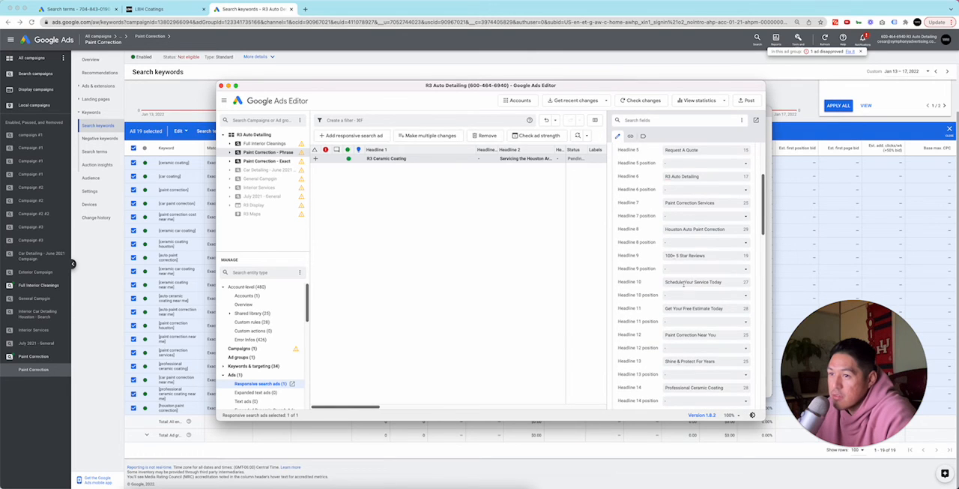
{"action": "scroll", "scroll_direction": "down", "scroll_amount": 3}
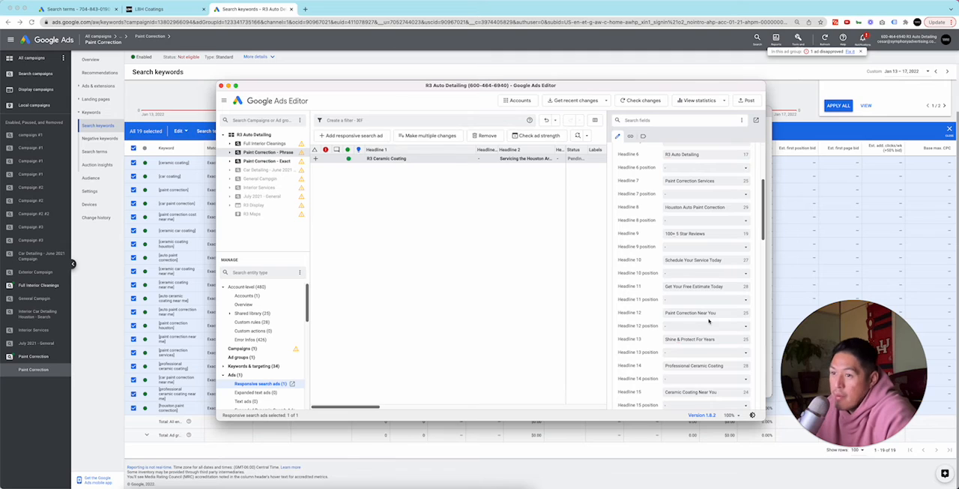
{"action": "scroll", "scroll_direction": "down", "scroll_amount": 3}
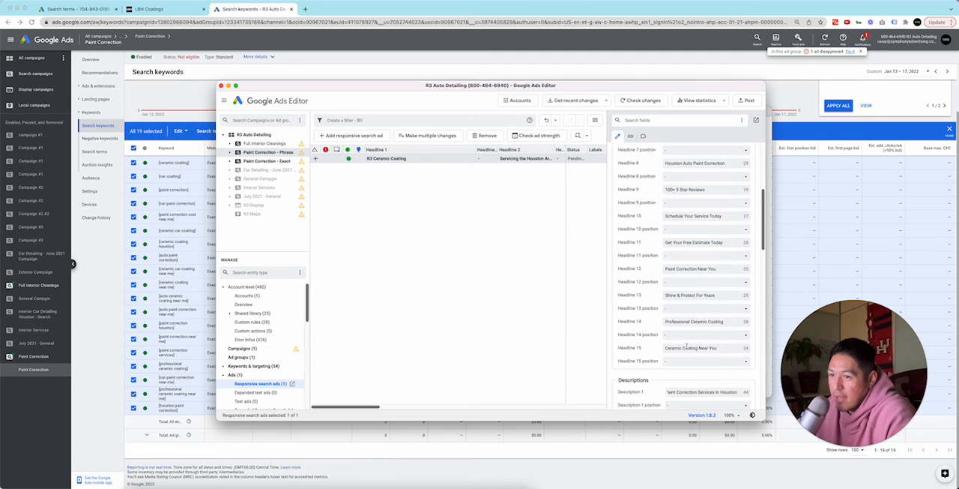
{"action": "scroll", "scroll_direction": "down", "scroll_amount": 3}
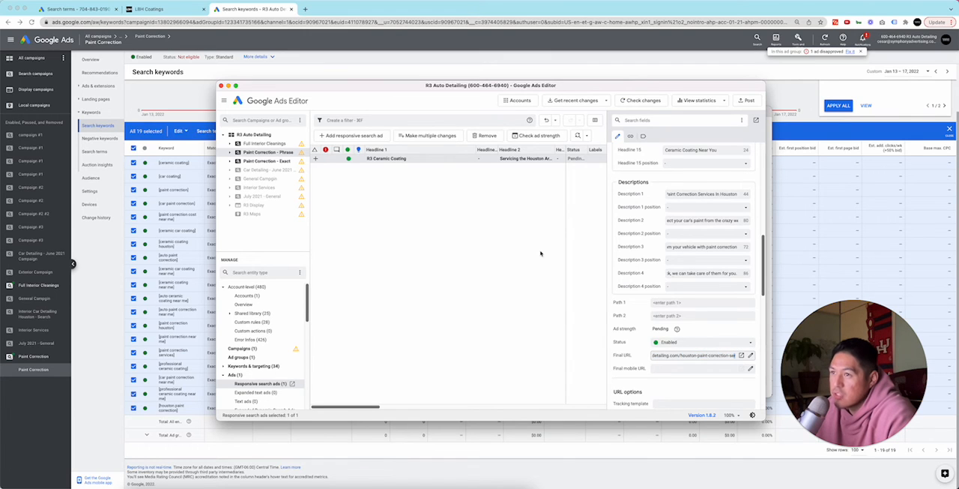
{"action": "left_click", "coordinate": [268, 161]}
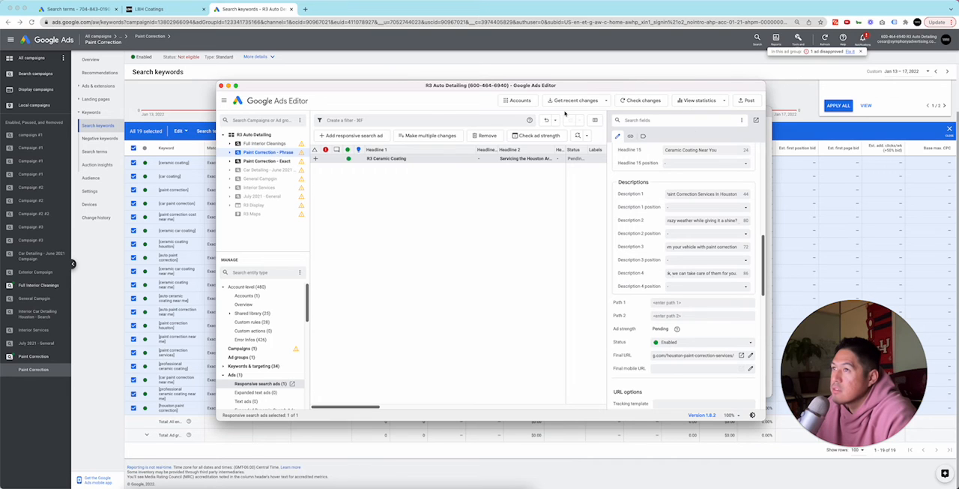
Post the changes for all campaigns to the Google Ads account.
{"action": "left_click", "coordinate": [746, 100]}
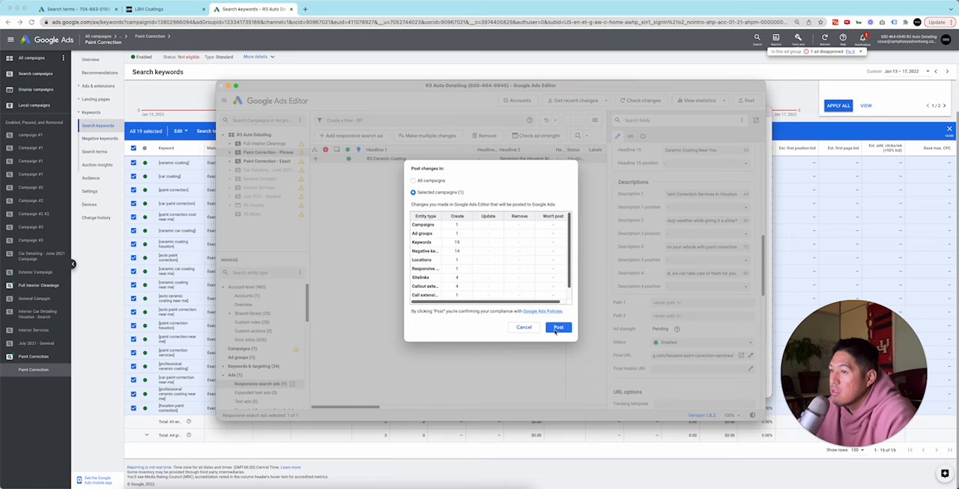
{"action": "left_click", "coordinate": [413, 181]}
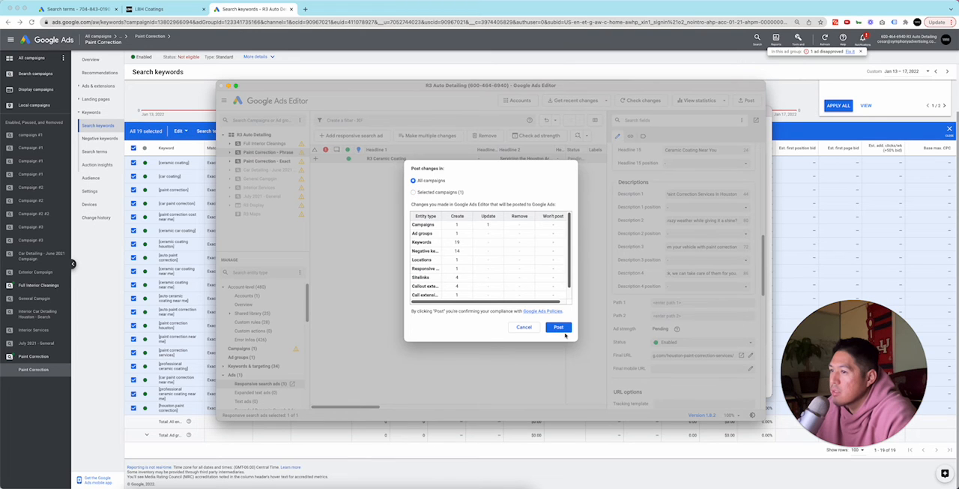
{"action": "left_click", "coordinate": [558, 327]}
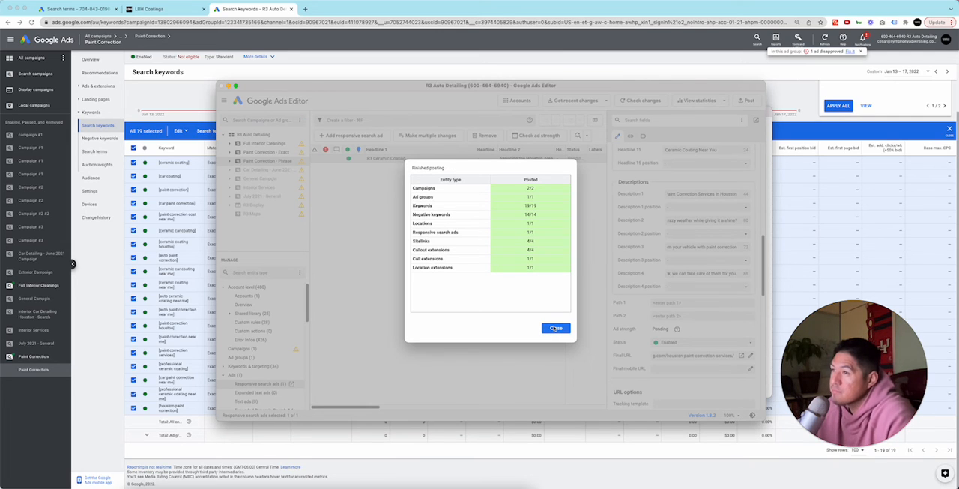
Dismiss the posting summary and view the campaigns list in Google Ads.
{"action": "left_click", "coordinate": [556, 328]}
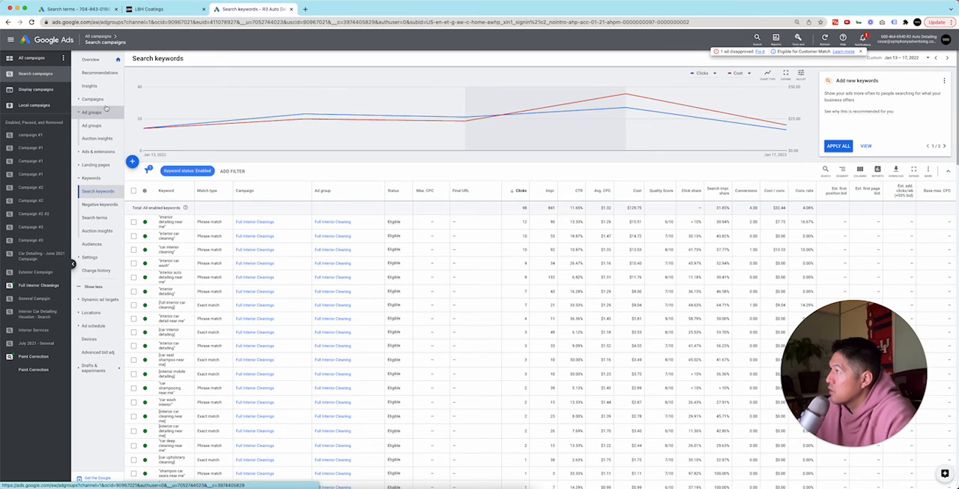
{"action": "left_click", "coordinate": [92, 113]}
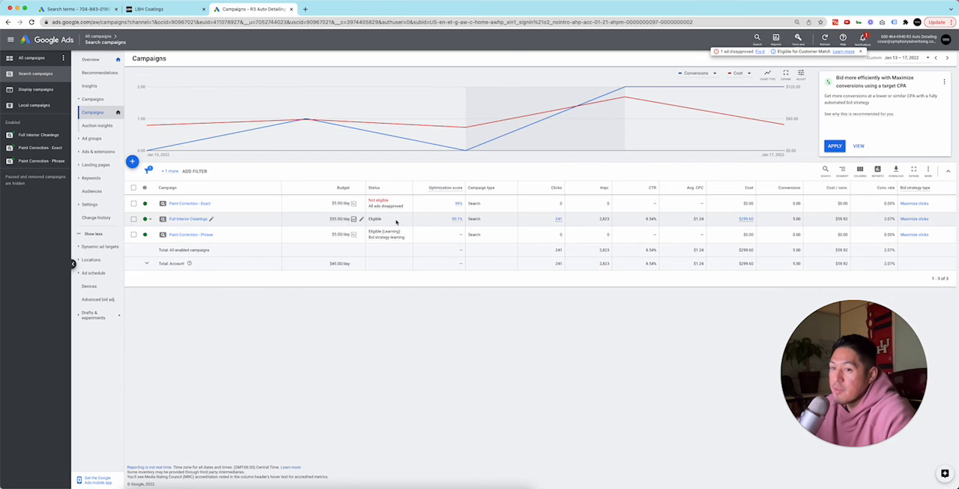
{"action": "mouse_move", "coordinate": [362, 218]}
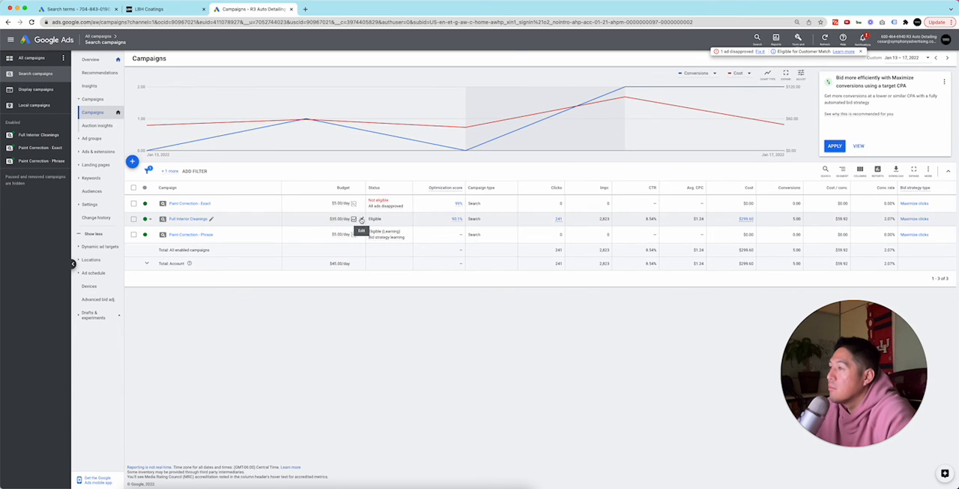
Set Full Interior Cleanings' daily budget to $20.00, then edit Paint Correction - Phrase's budget.
{"action": "left_click", "coordinate": [342, 218]}
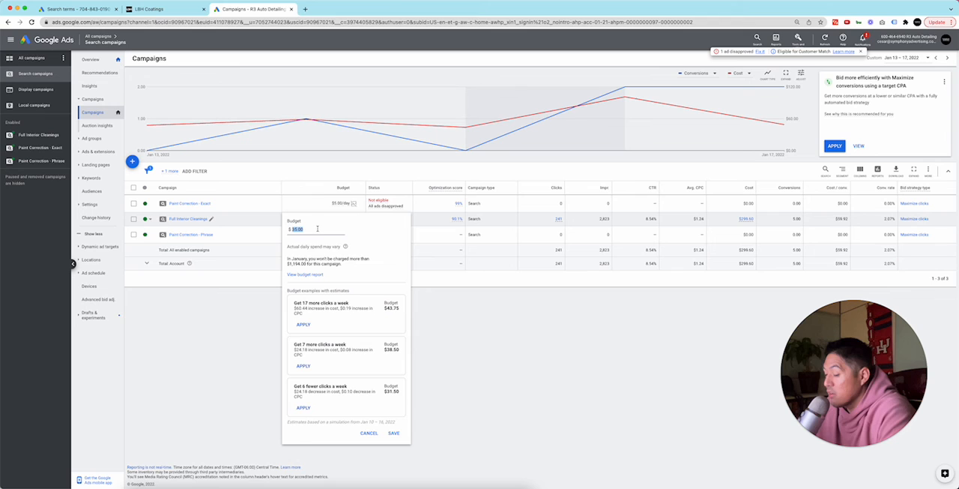
{"action": "type", "text": "20"}
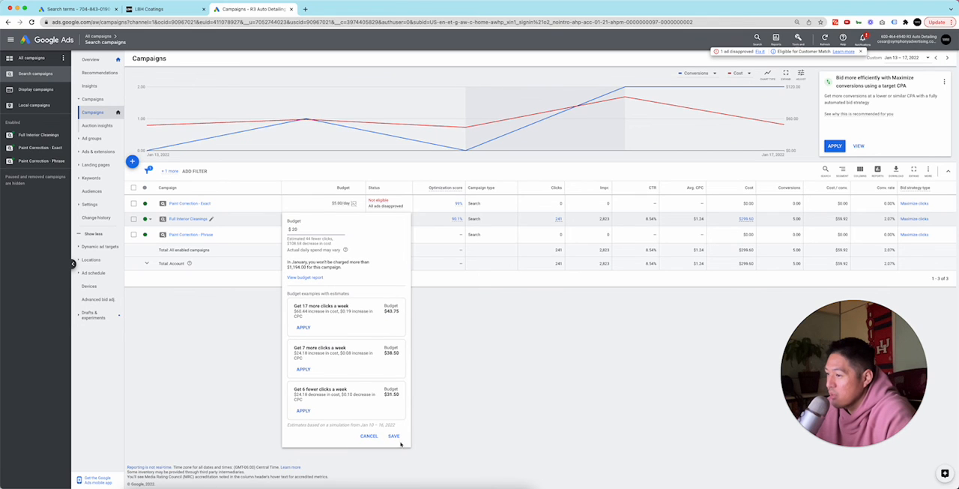
{"action": "left_click", "coordinate": [394, 435]}
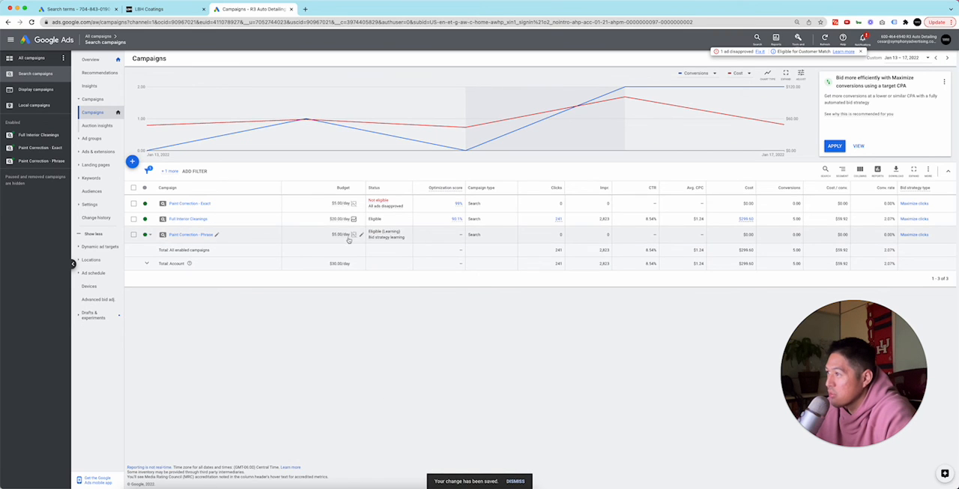
{"action": "left_click", "coordinate": [354, 233]}
{"action": "type", "text": "$ 10"}
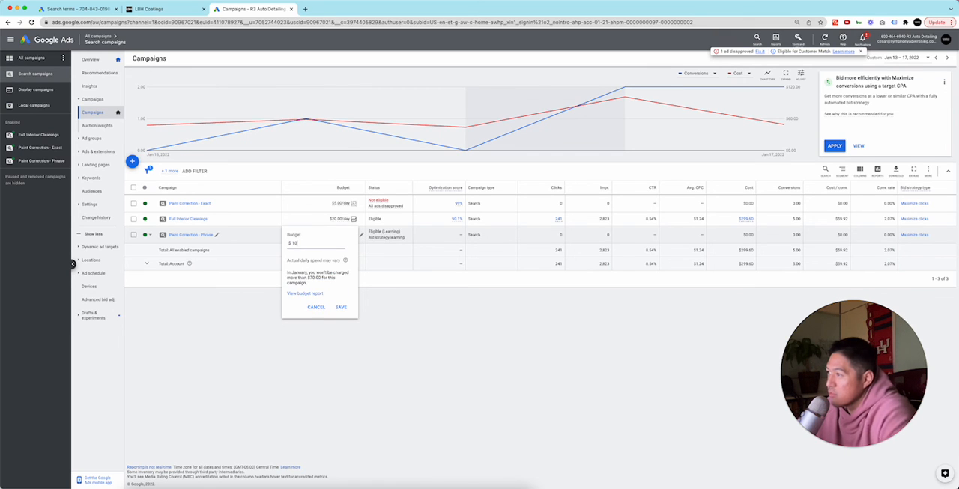
{"action": "left_click", "coordinate": [316, 306]}
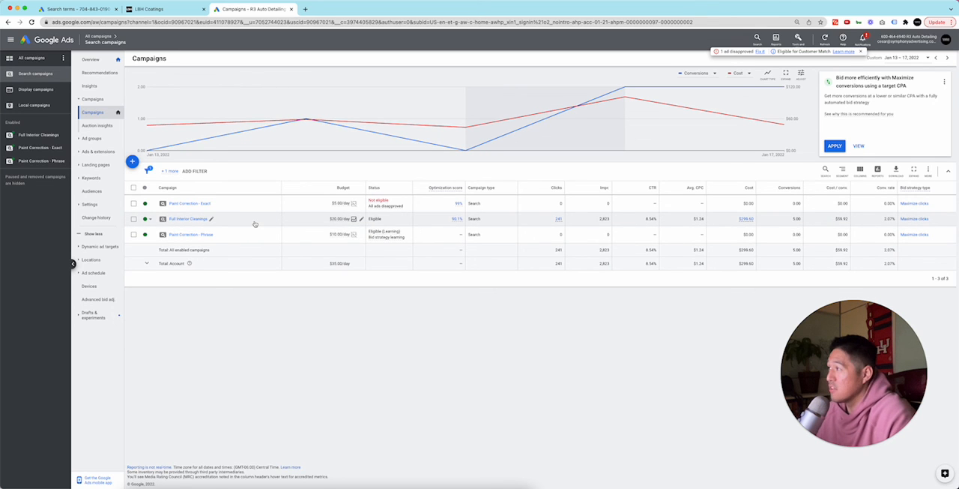
{"action": "mouse_move", "coordinate": [458, 223]}
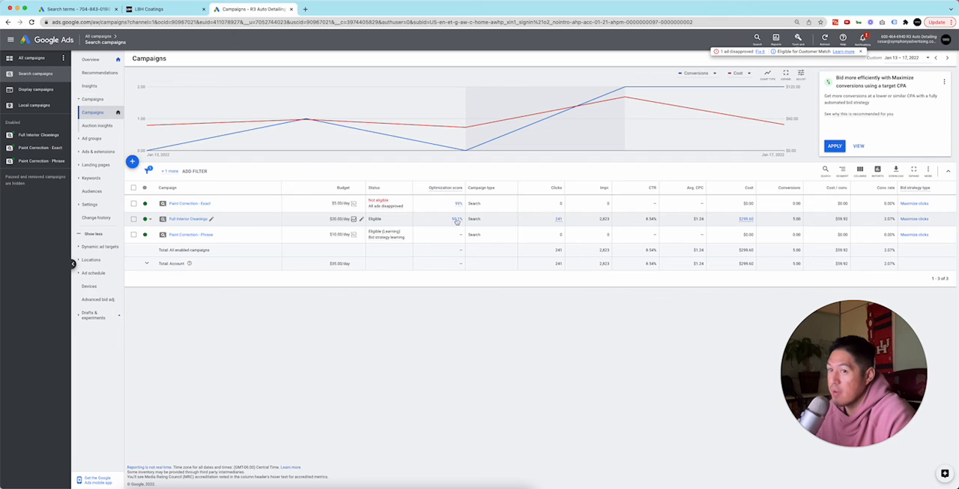